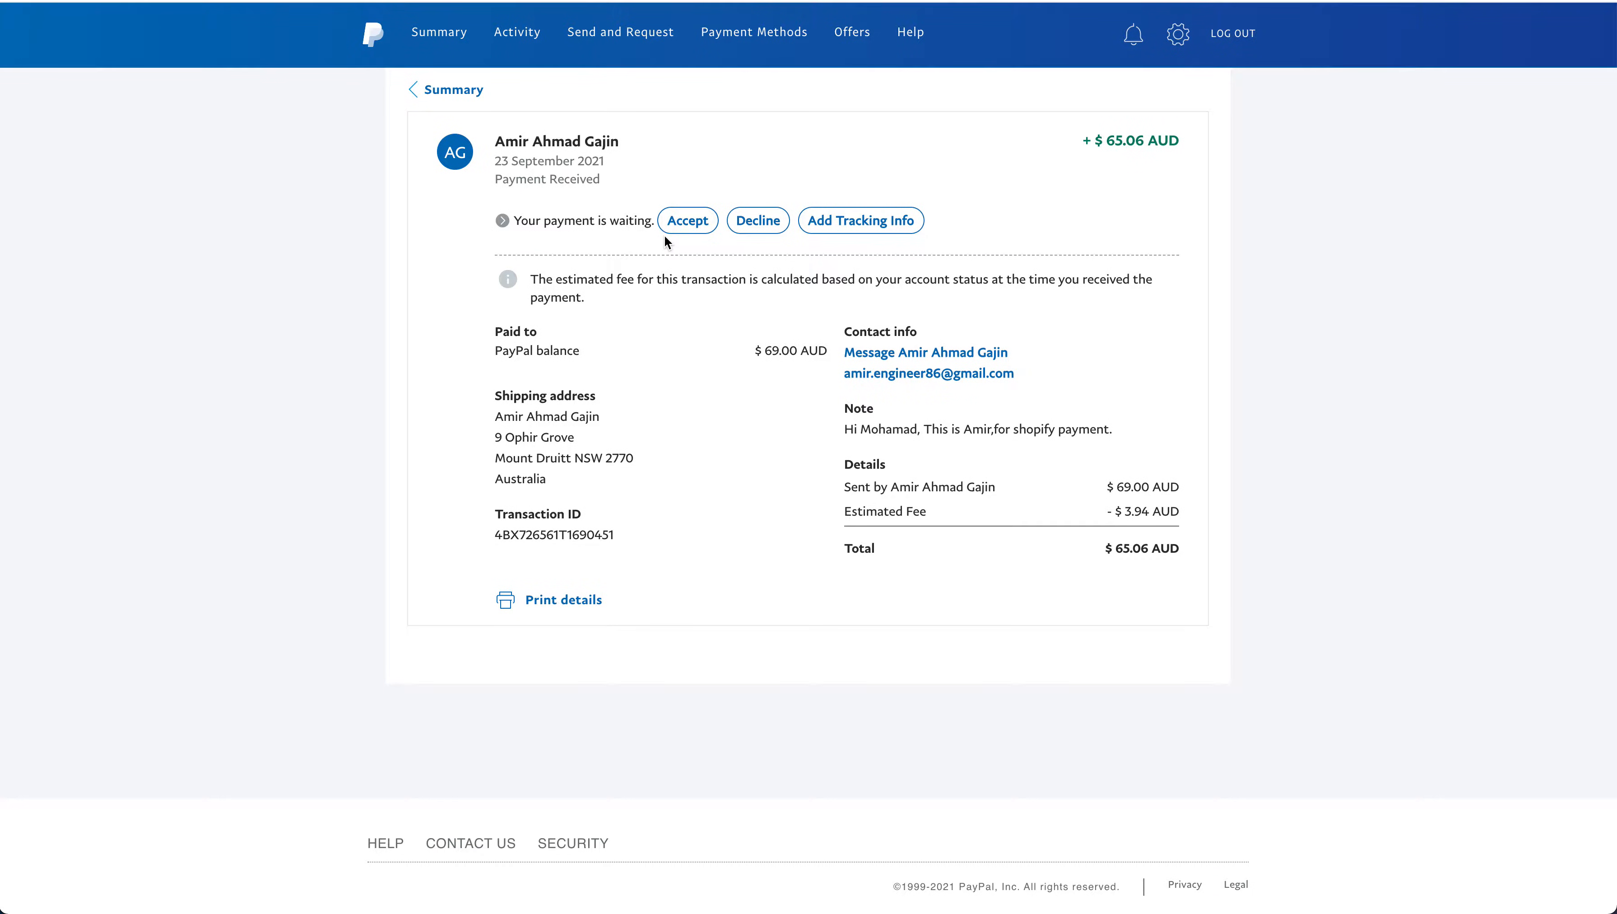
pyautogui.moveTo(861, 220)
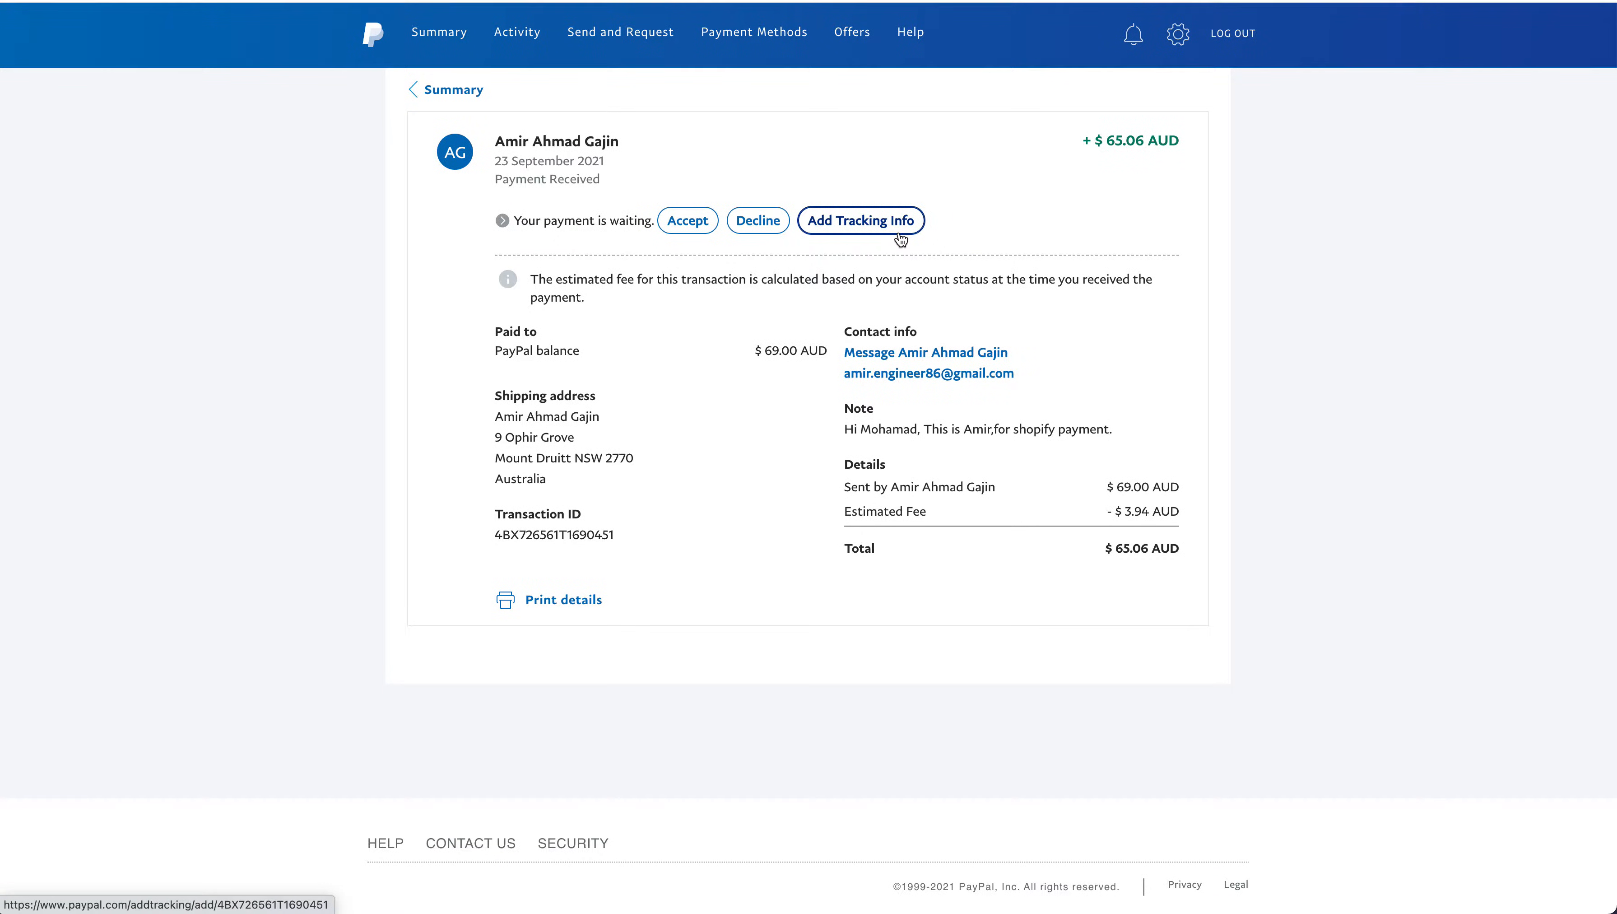
pyautogui.moveTo(425, 48)
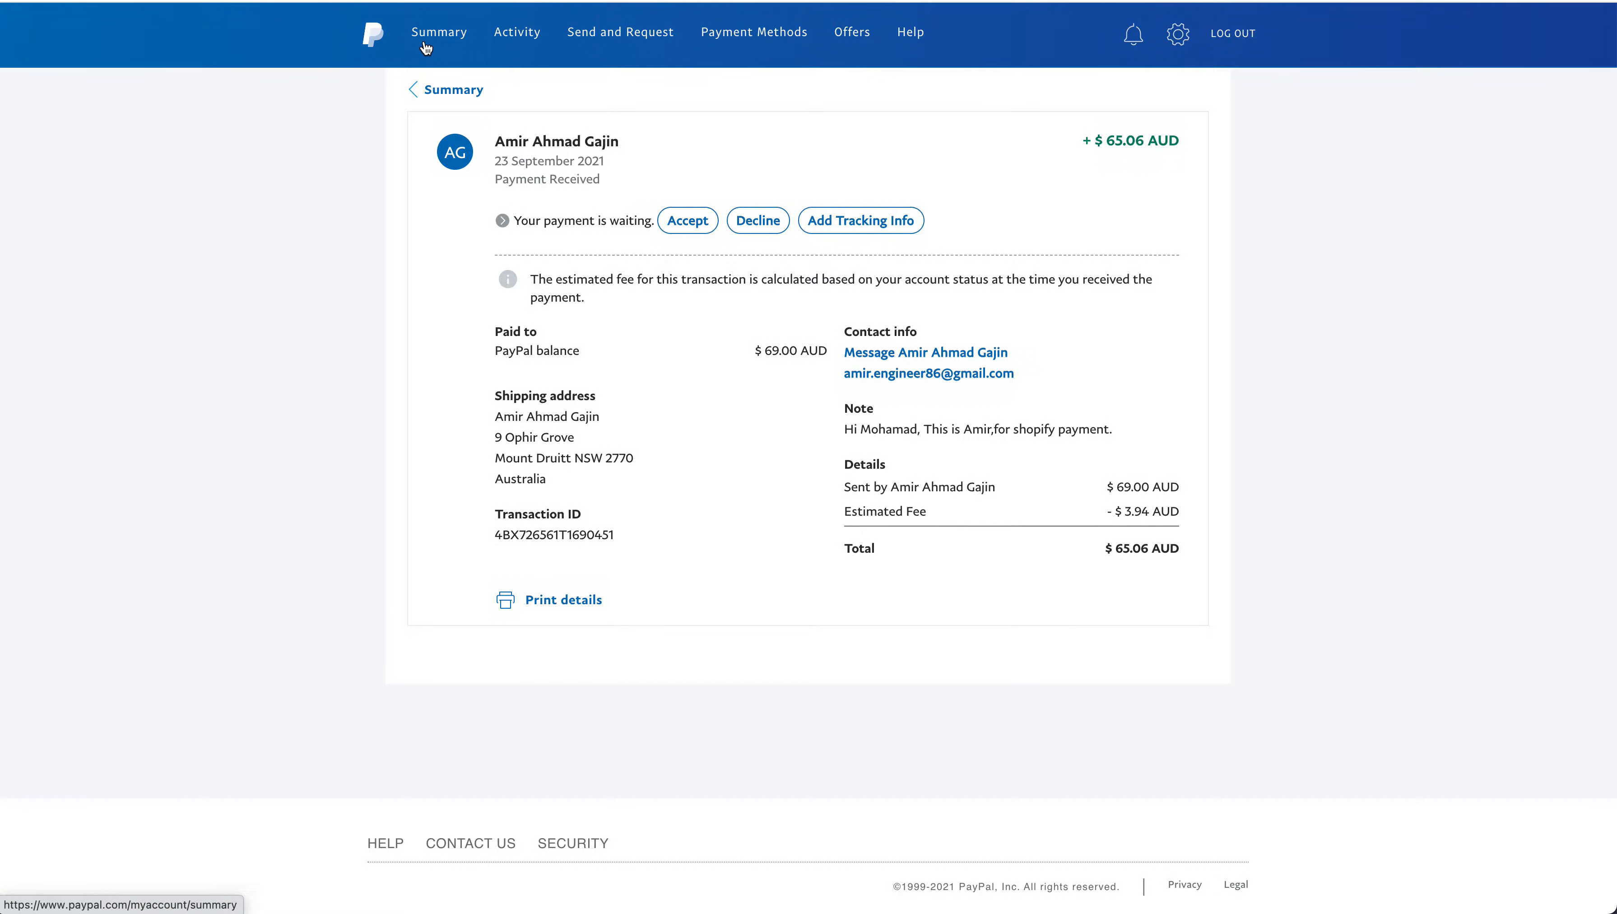
# - Return to the PayPal account summary showing the pending $69.00 AUD payment in recent activity
pyautogui.click(438, 32)
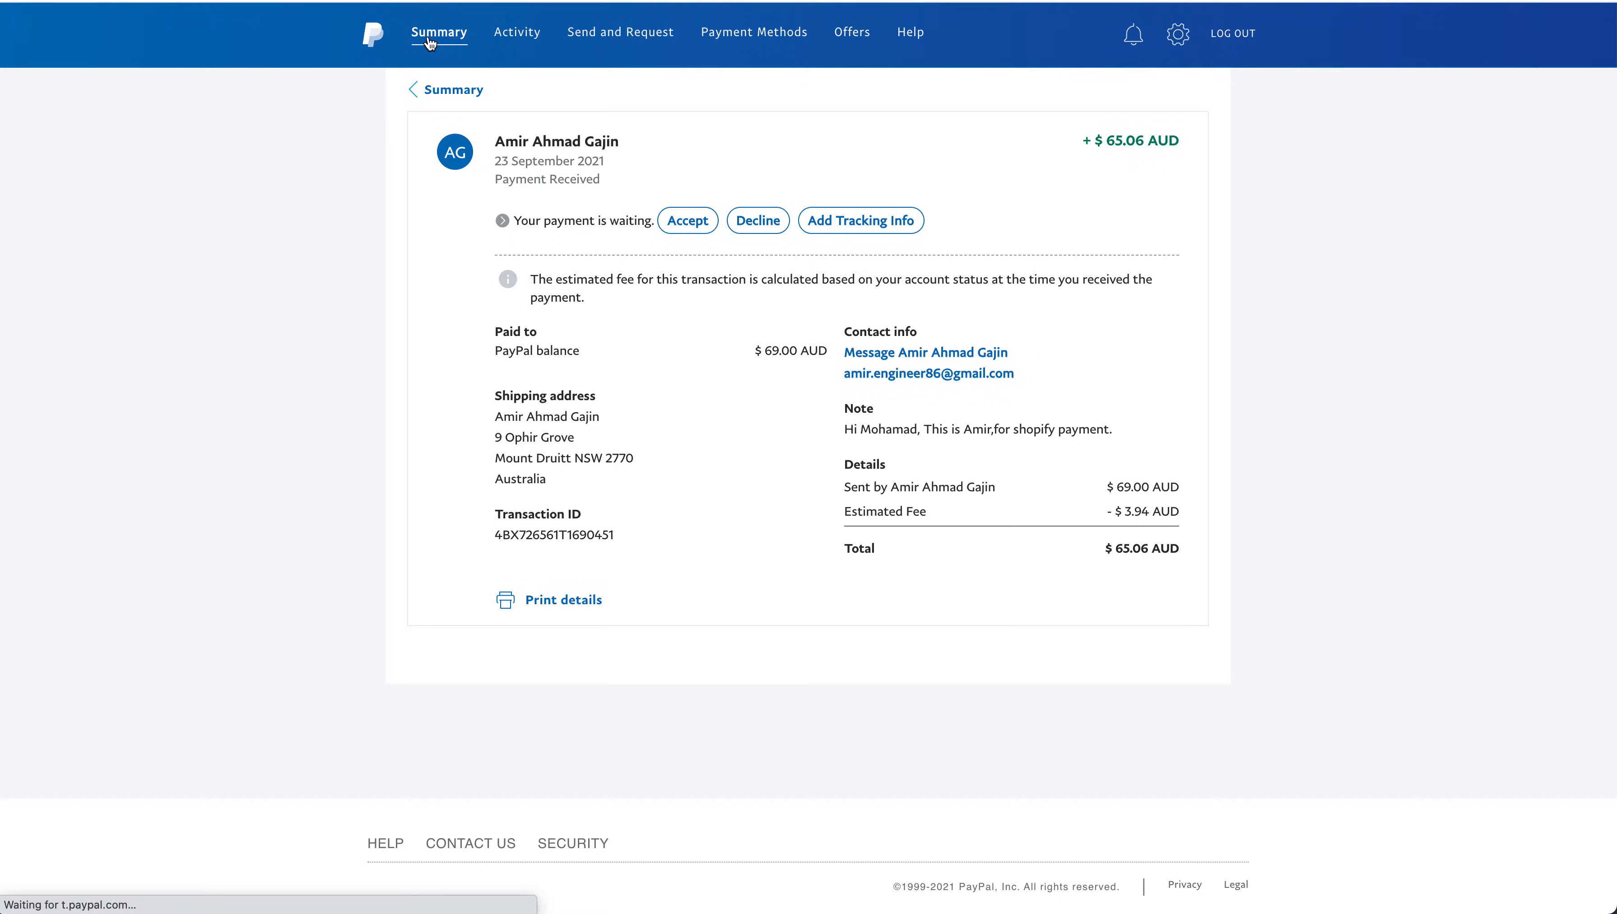
pyautogui.click(438, 31)
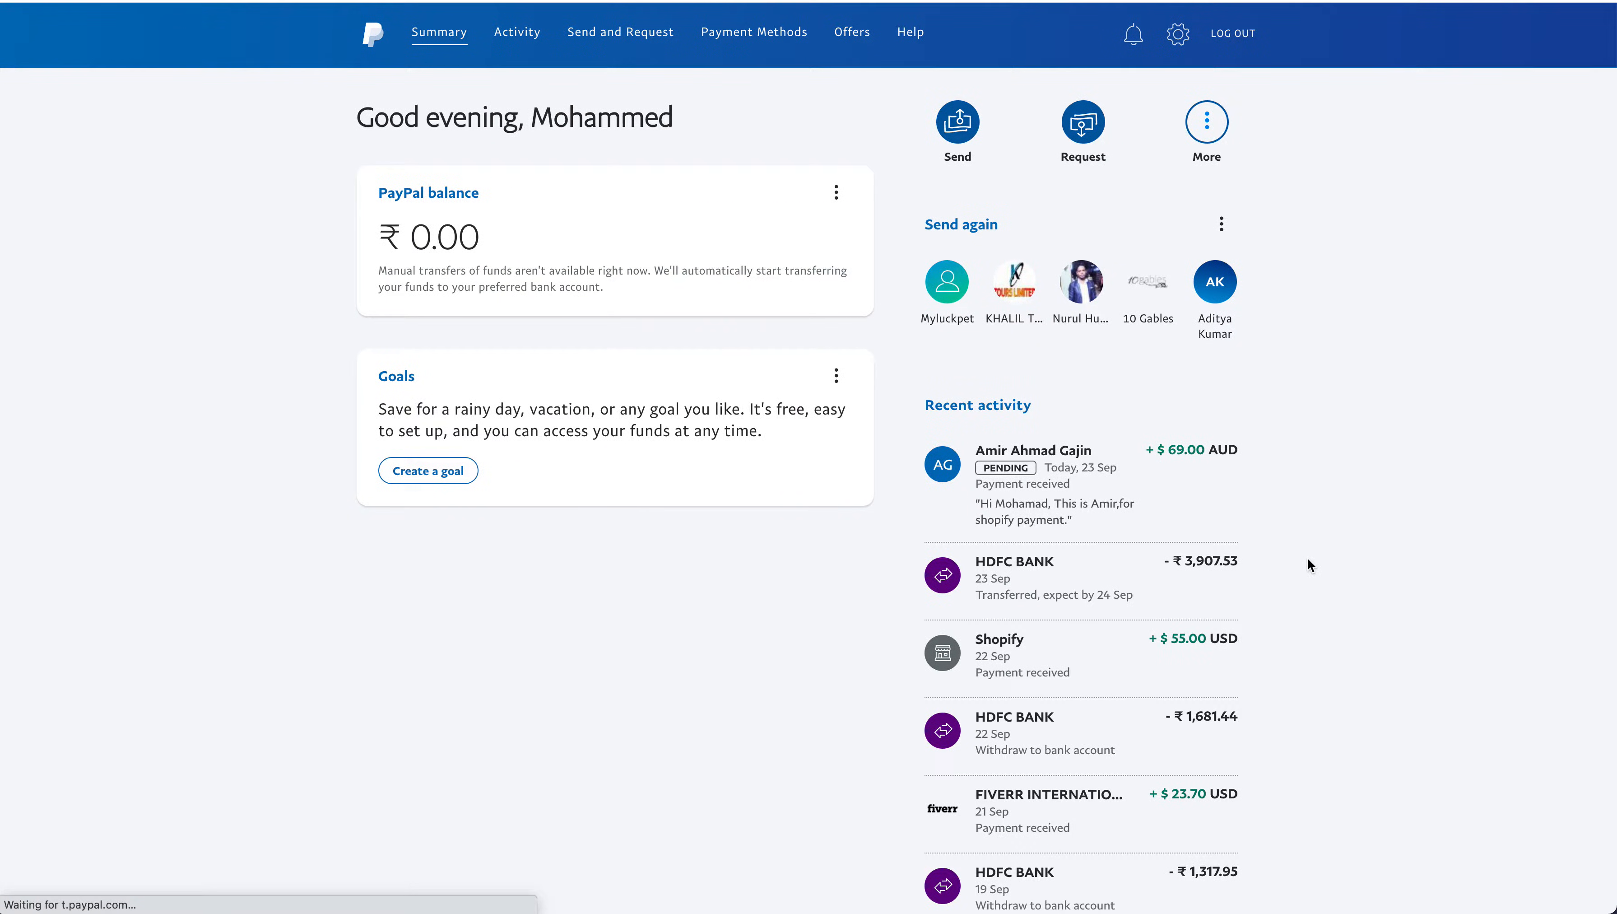